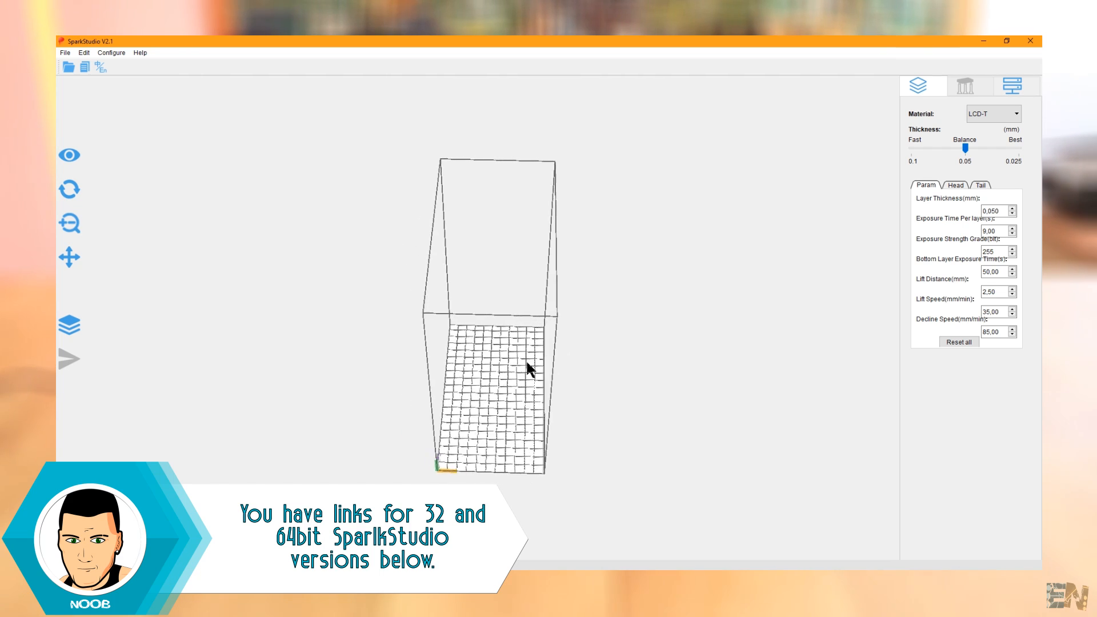
Bring up the File menu over the empty build platform.
left_click(64, 52)
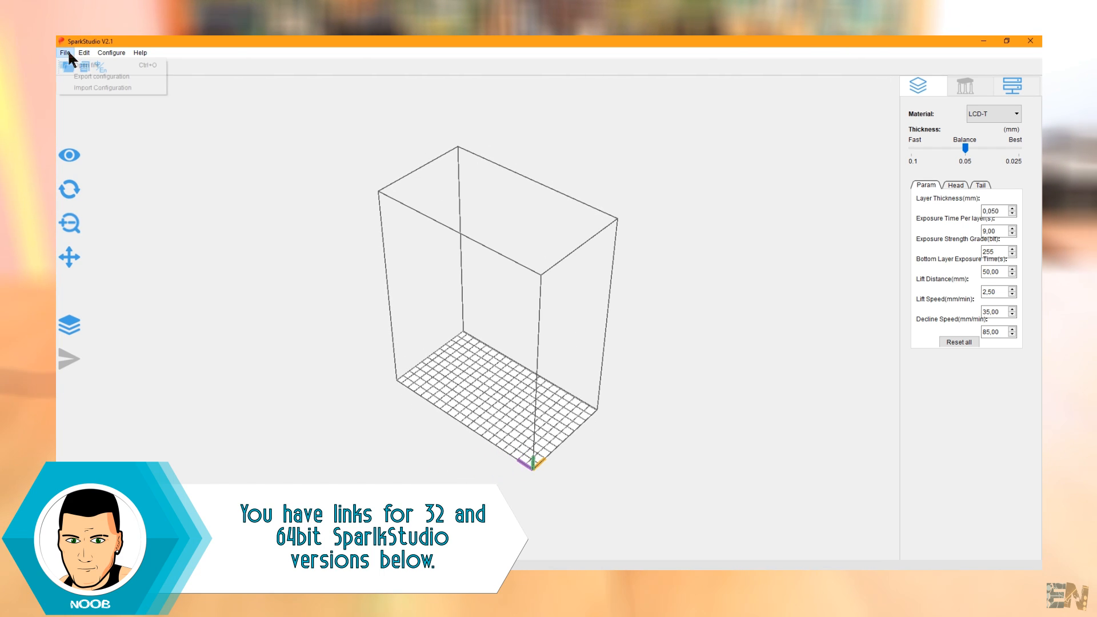
Load the Hellboy head STL onto the build platform.
left_click(91, 65)
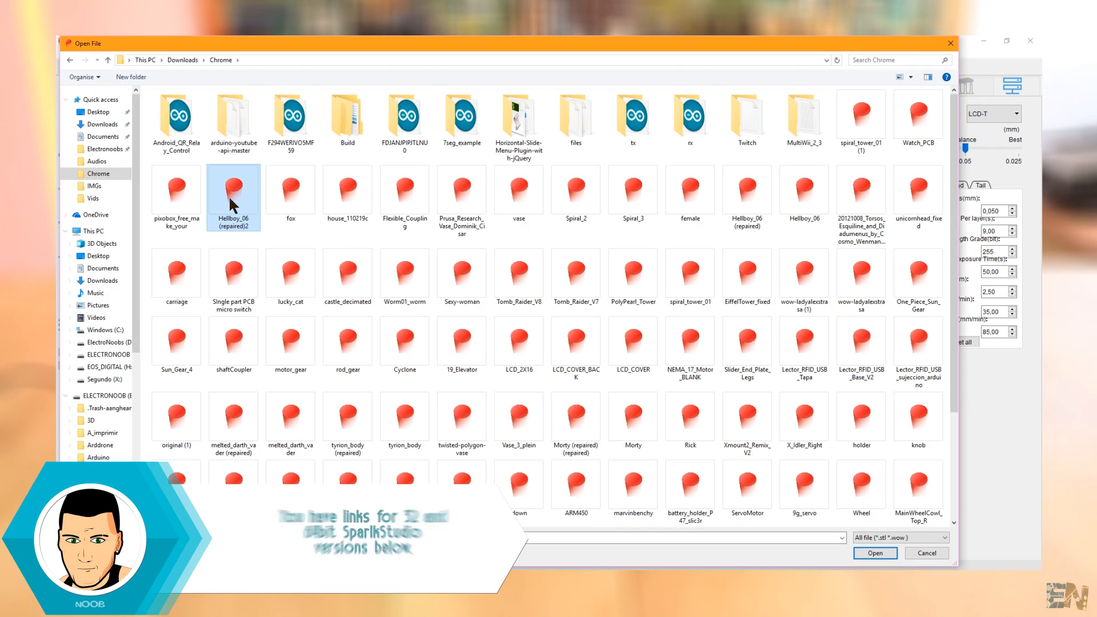
left_click(874, 553)
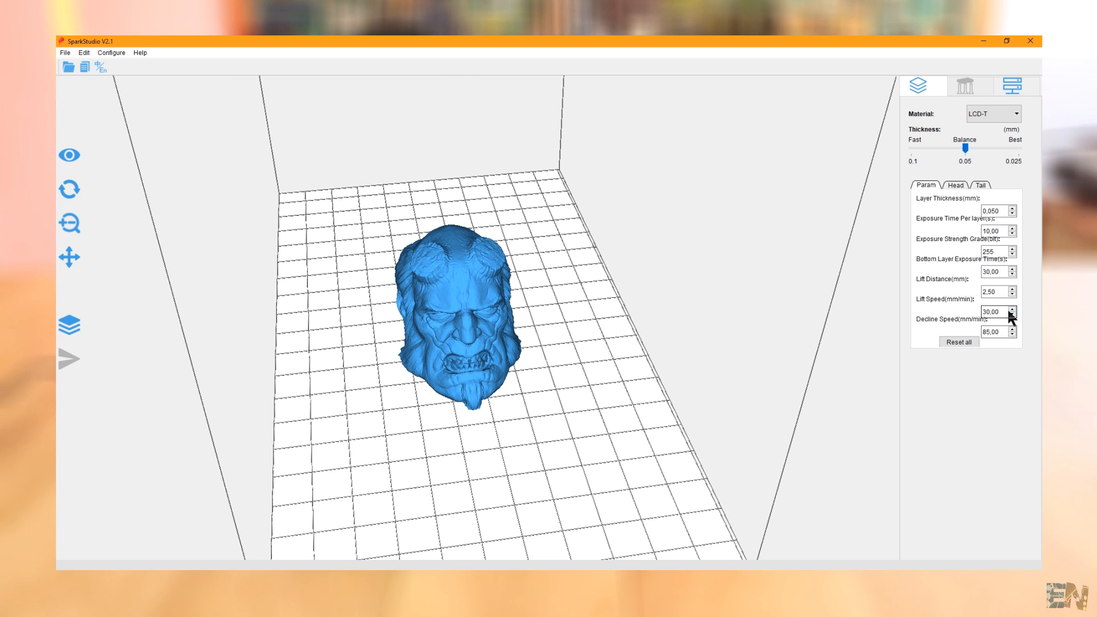
Slice the model with output going to the Slices folder.
left_click(70, 360)
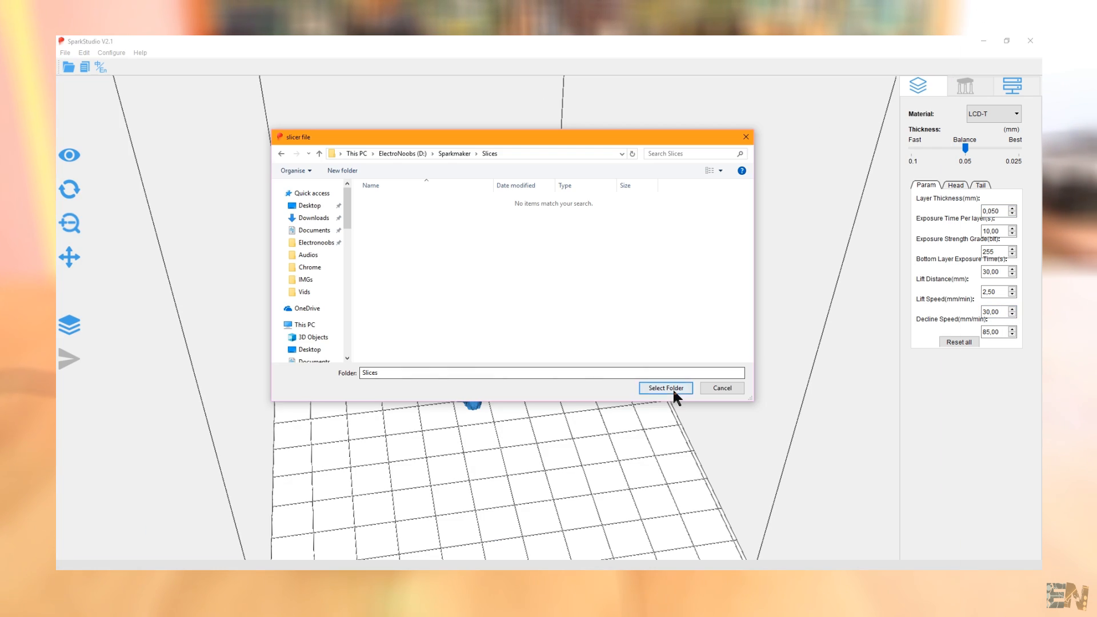
left_click(664, 387)
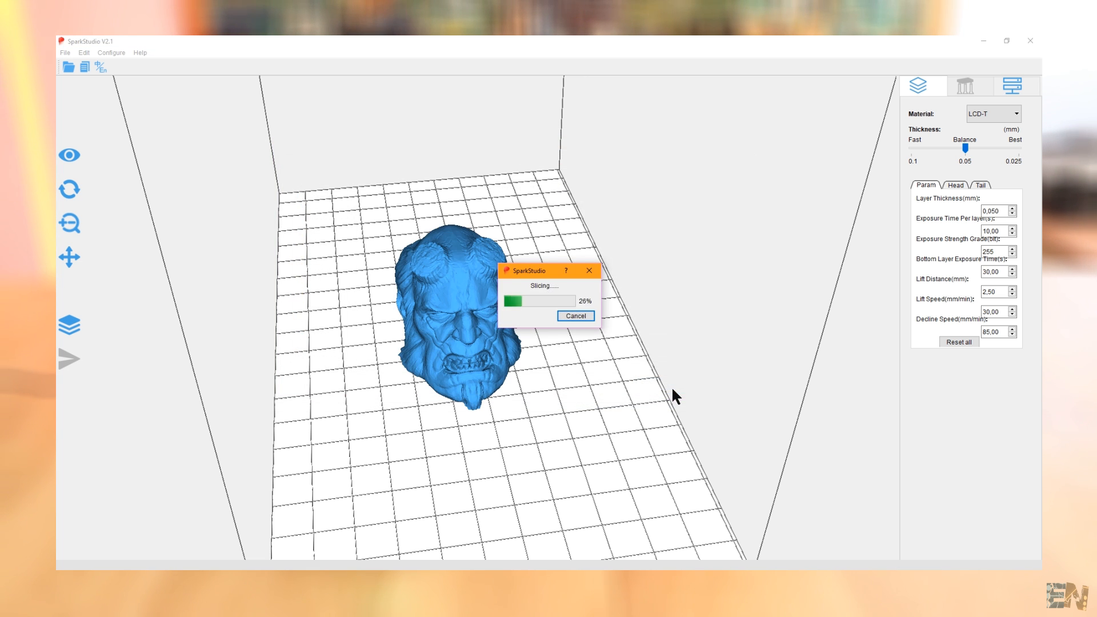